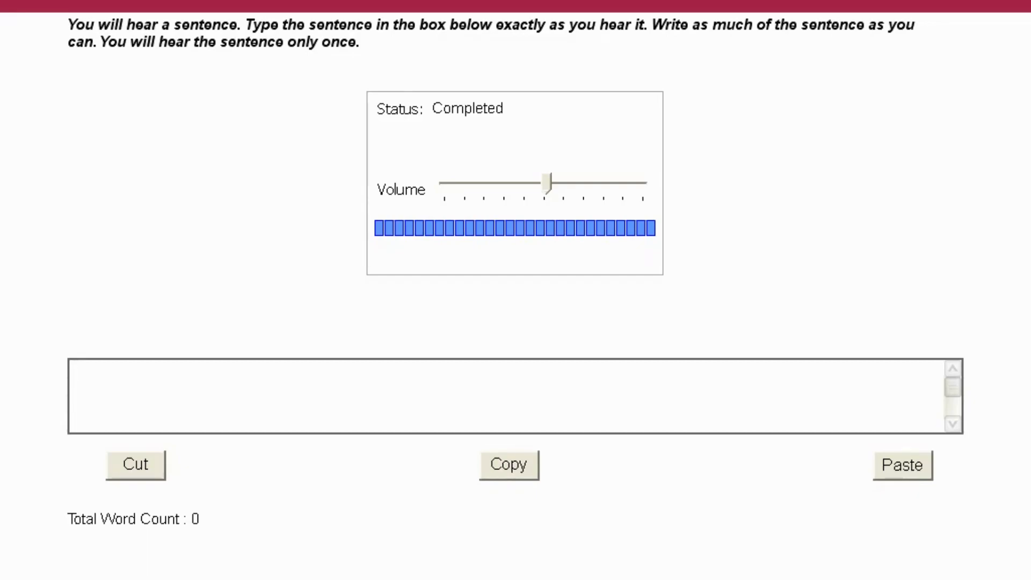
type("The weather forecast predicted heavy rain a")
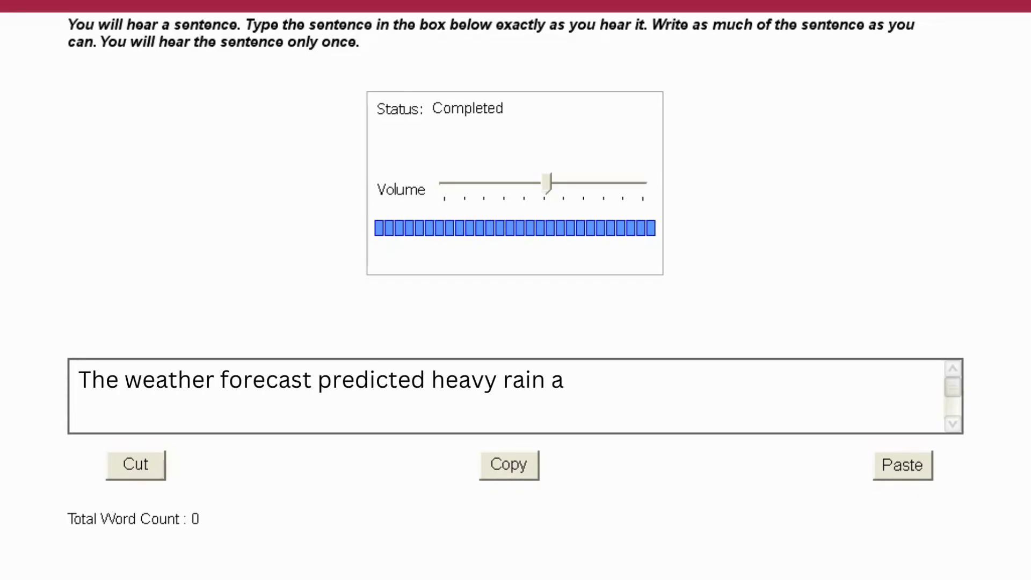
type("nd thunderstorms for tomorrow.")
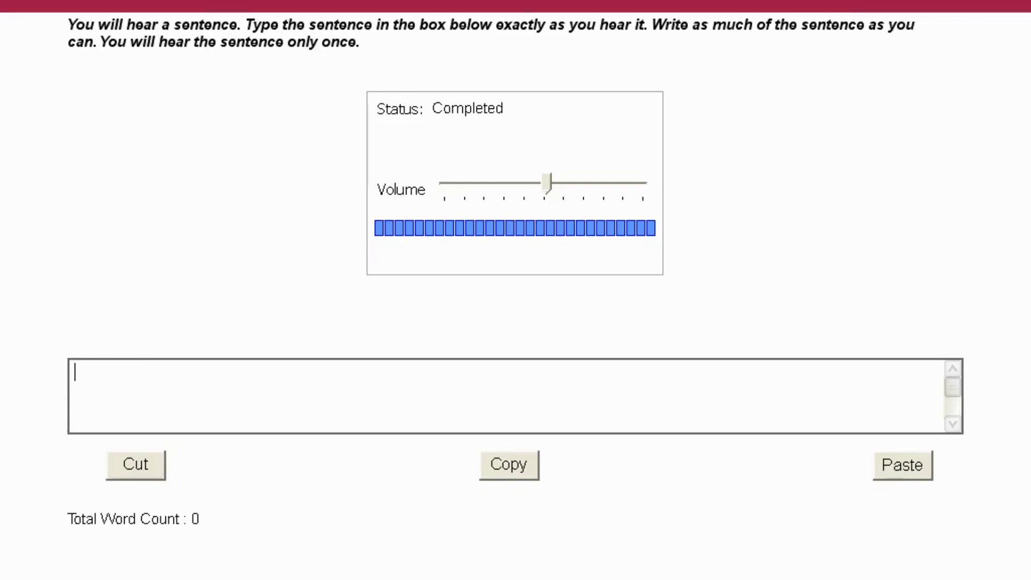
type("The new research study aims to in")
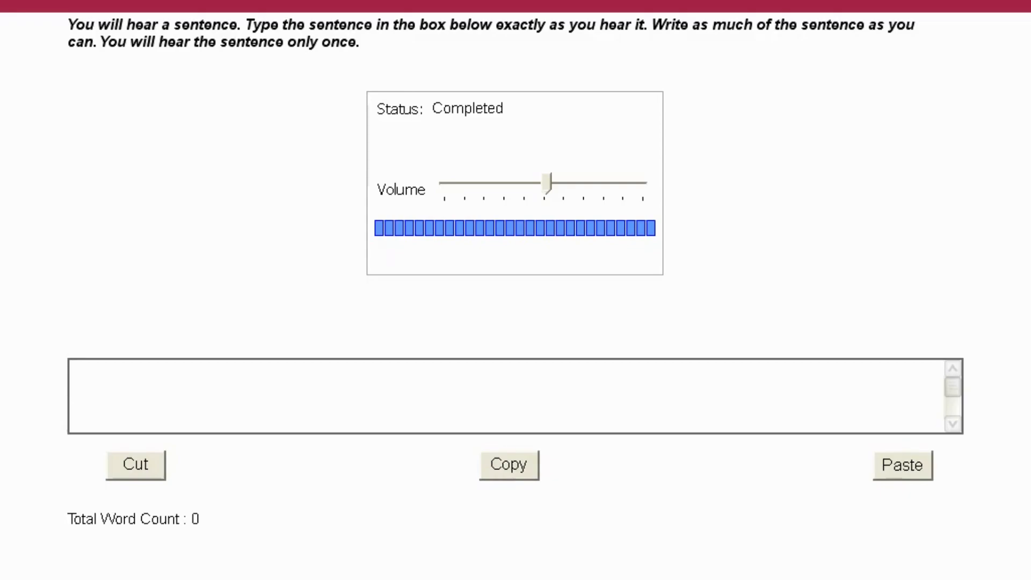
type("The com")
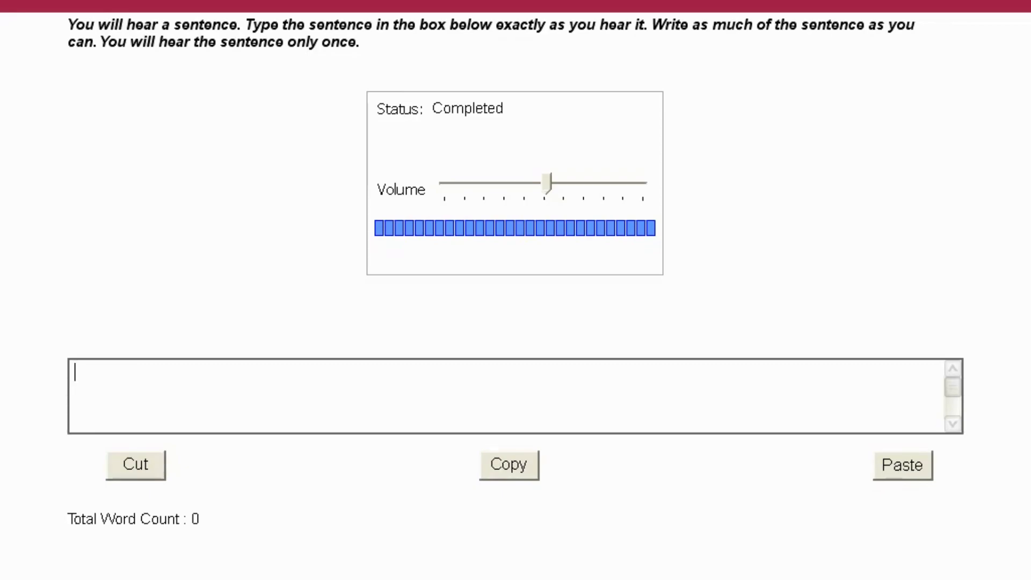
type("The professor explained the key concepts of quantum physics in a clear")
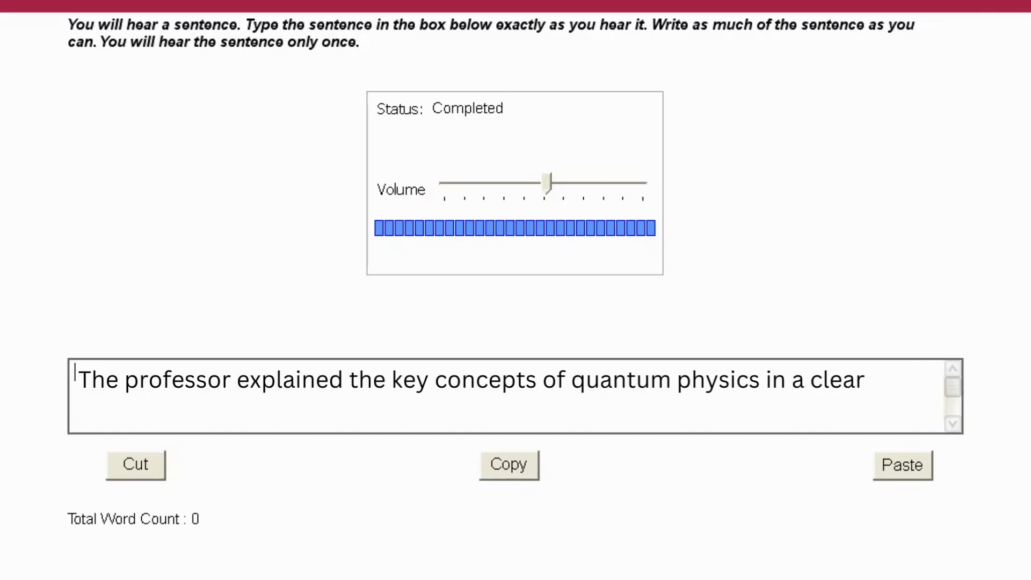
type("and concise manner.")
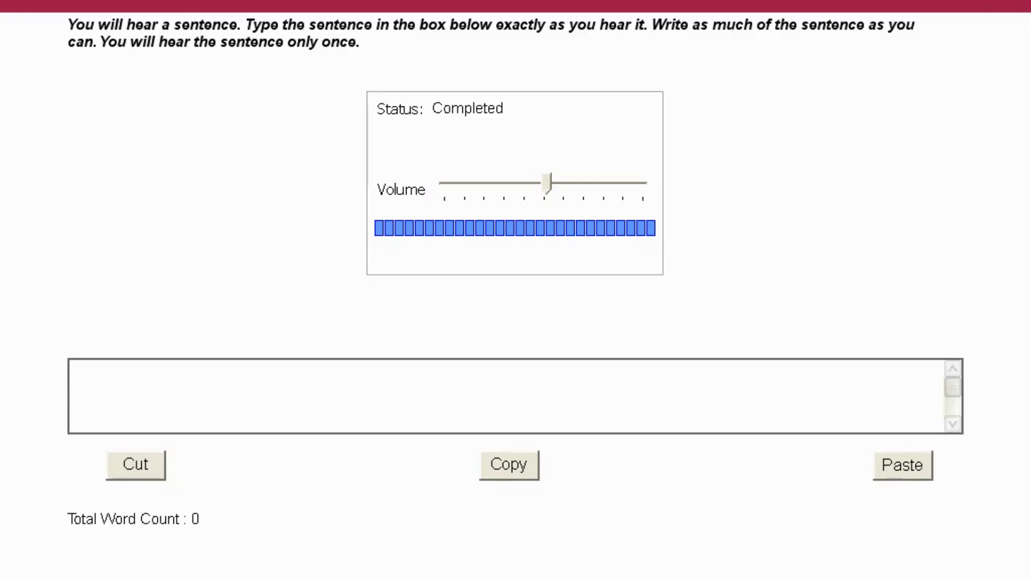
type("The government has implemented stricter regulations to r")
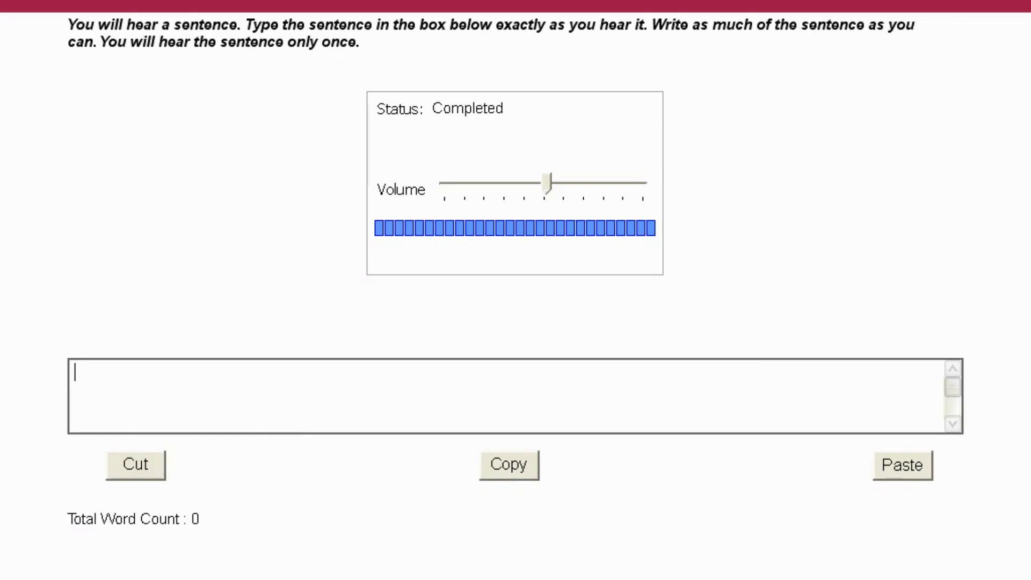
type("The team worked collabora")
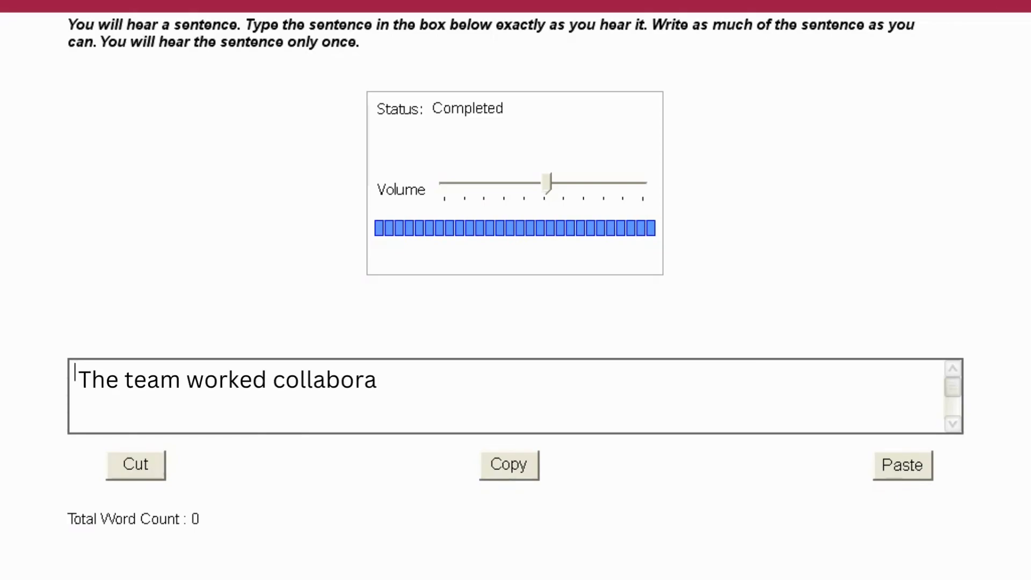
type("tively to develop an innovative solution to the complex problem.")
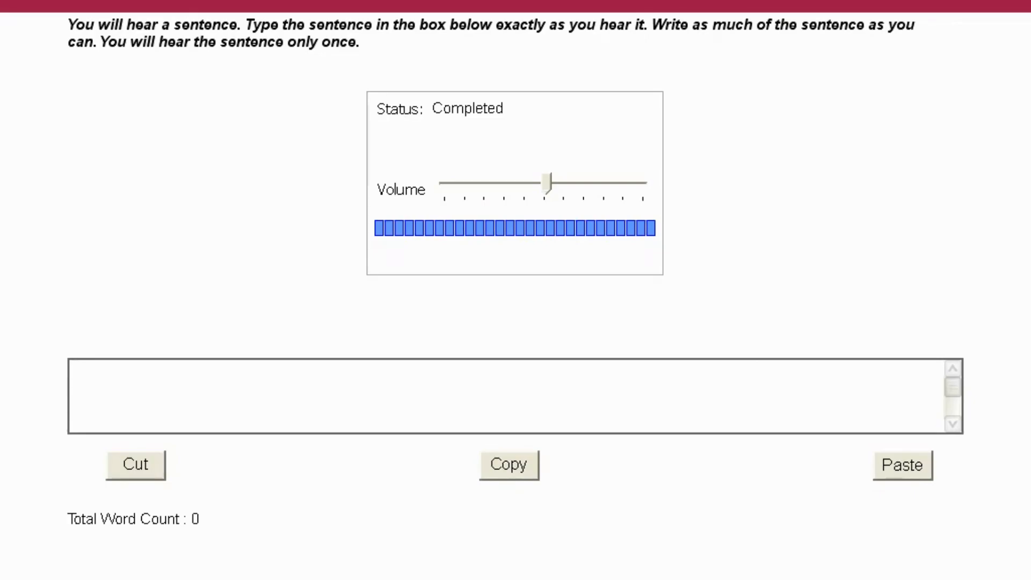
type("Th")
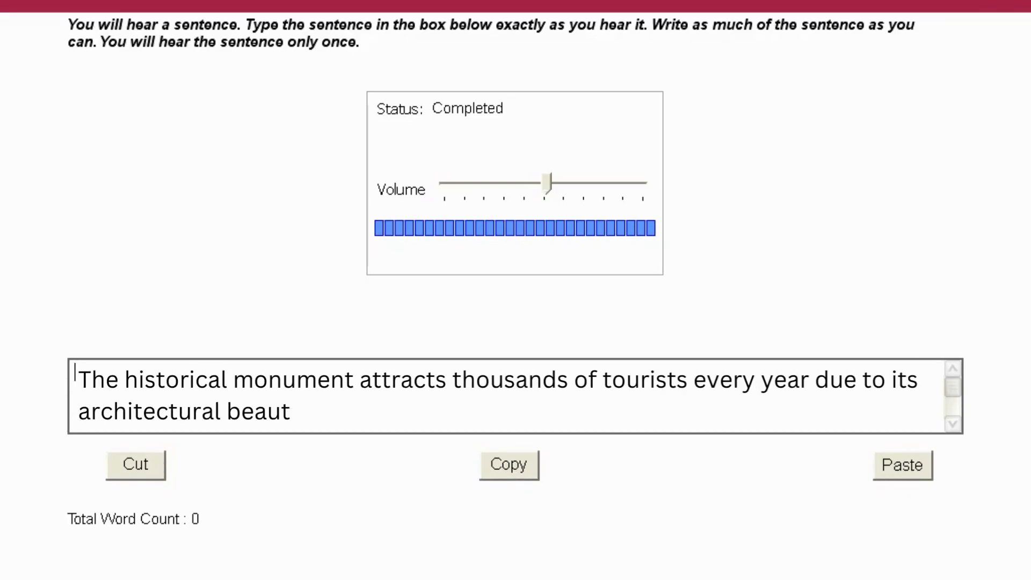
type("y.")
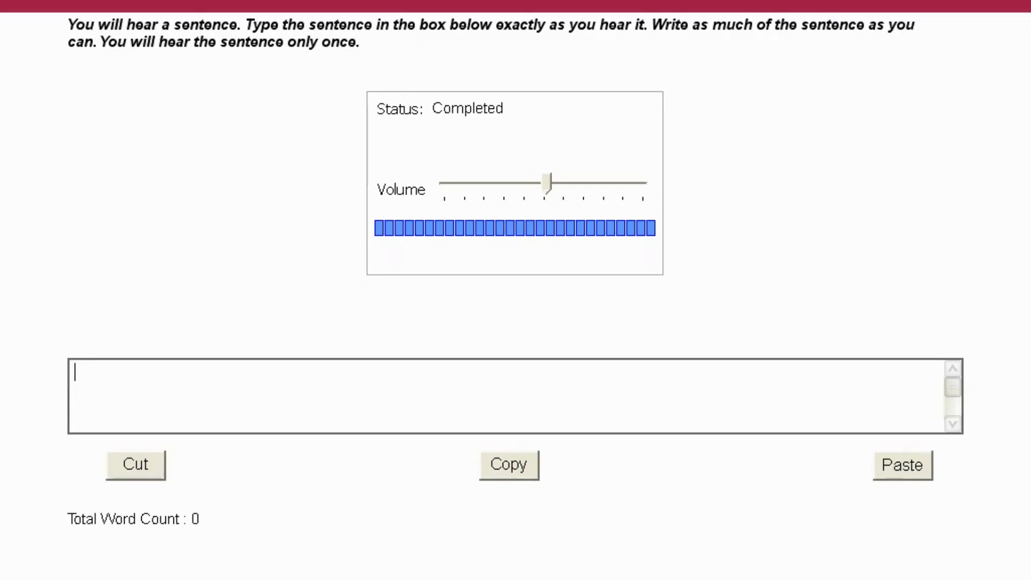
type("The book provides a comprehensive guide to effective time")
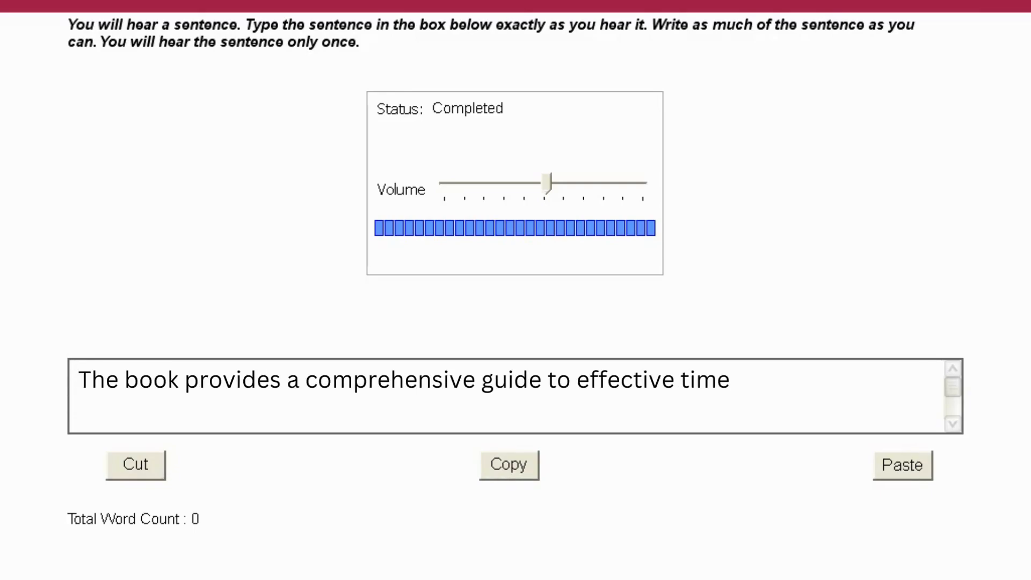
type("management strategies.")
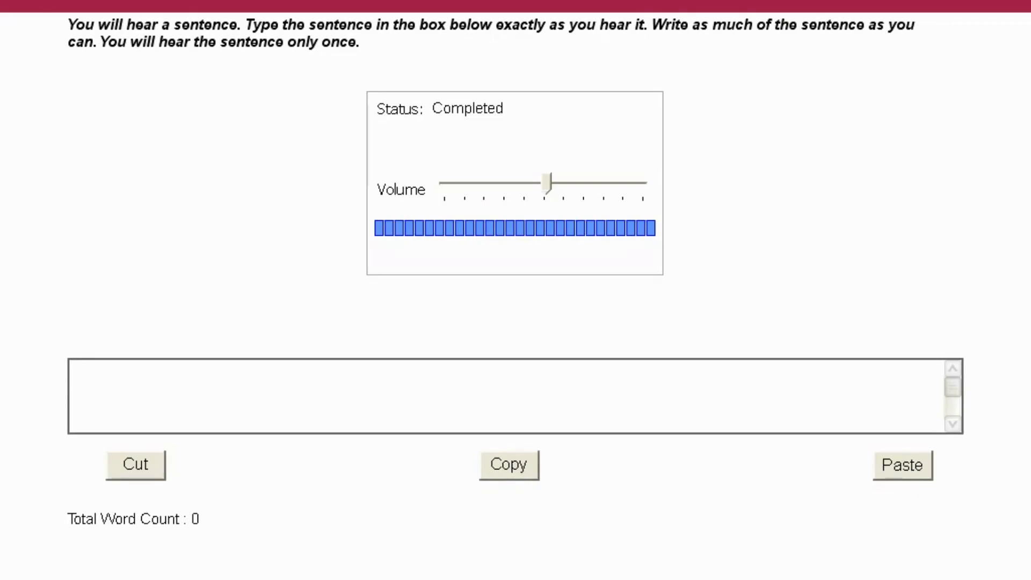
type("The art exhibition showcased a dive")
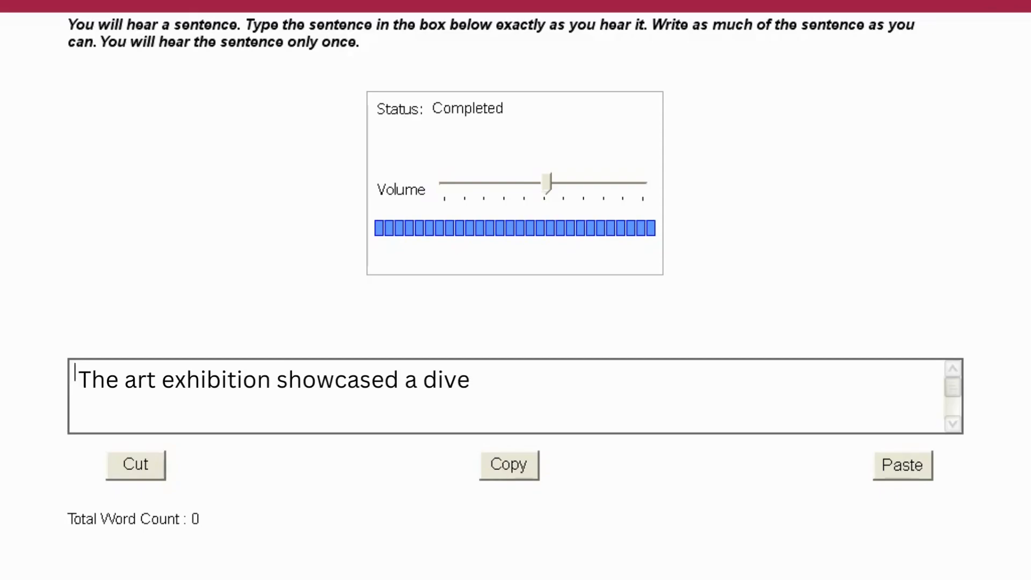
type("rse range of artistic styles and mediums.")
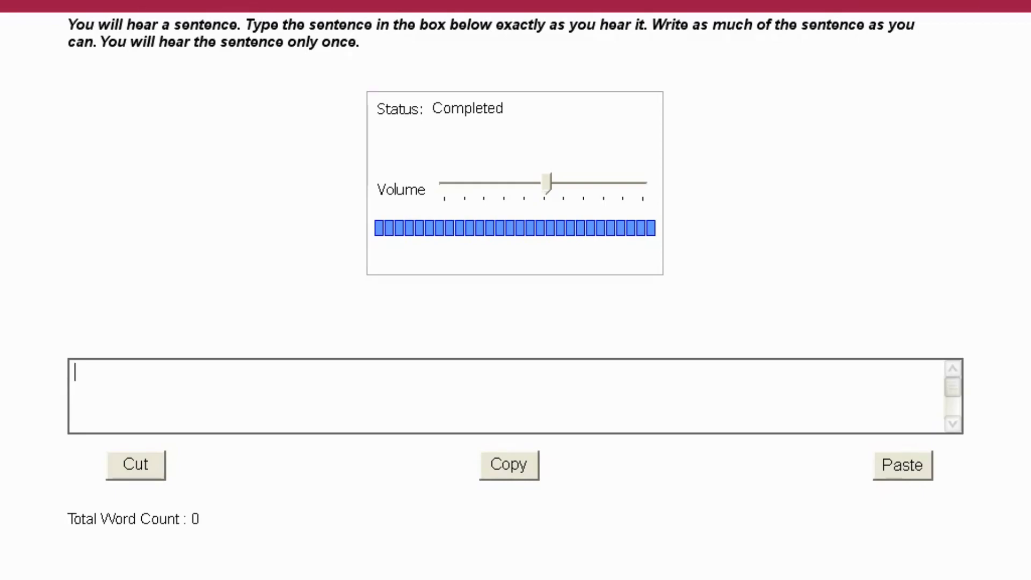
type("The school has intr")
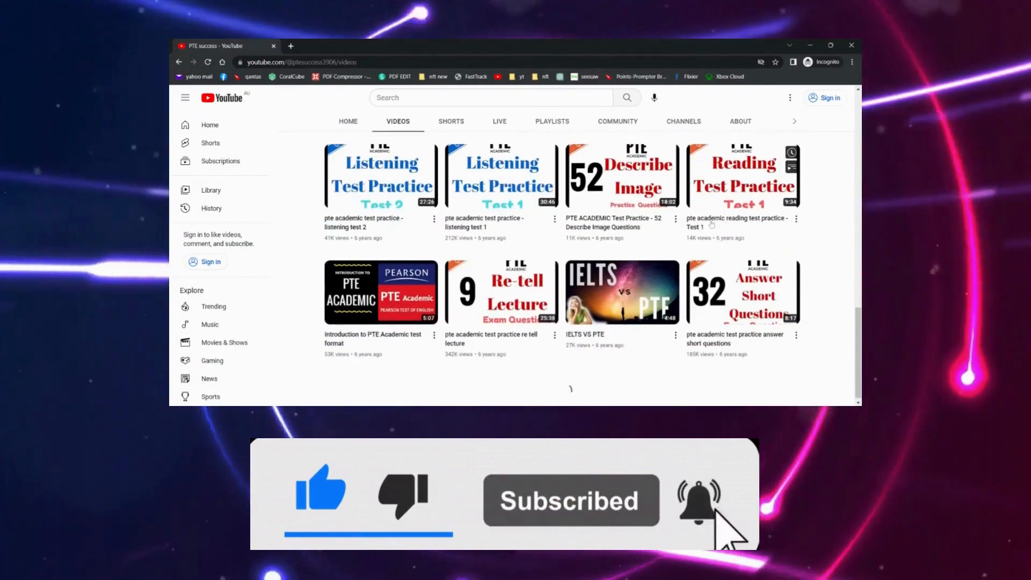
scroll("down", 3)
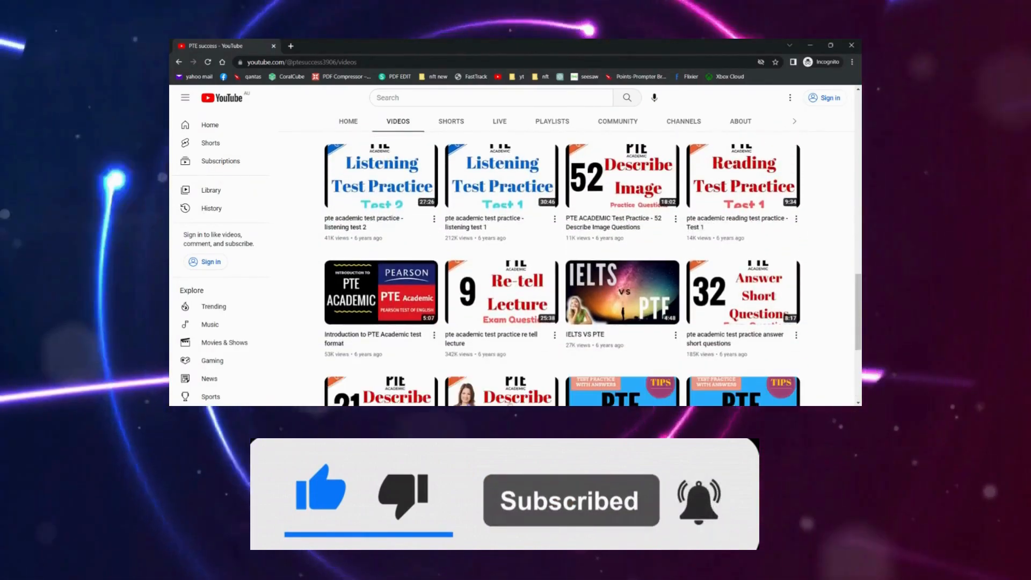